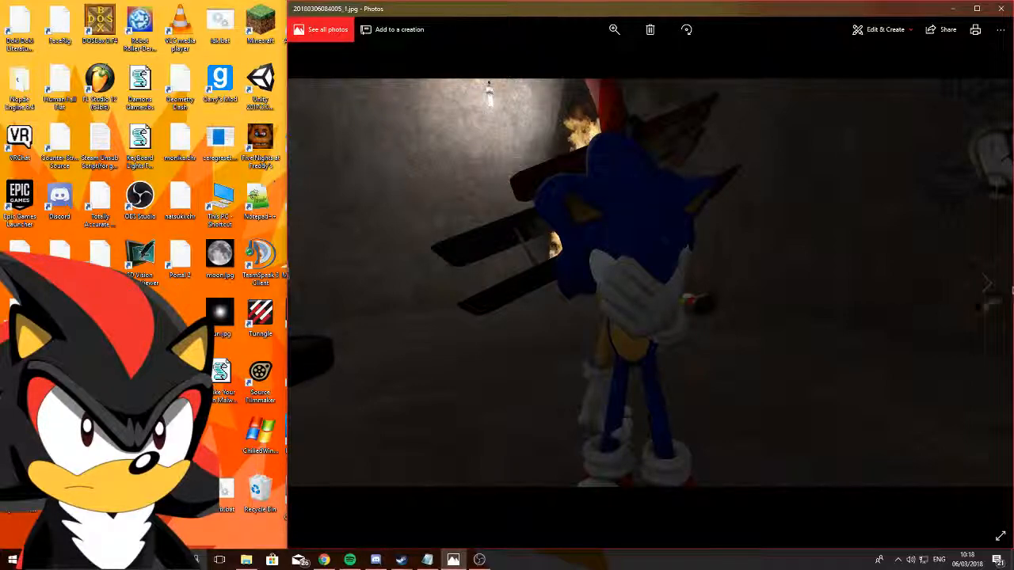
Advance through four posed Sonic-character screenshots in the Photos viewer.
{"action": "left_click", "coordinate": [986, 282]}
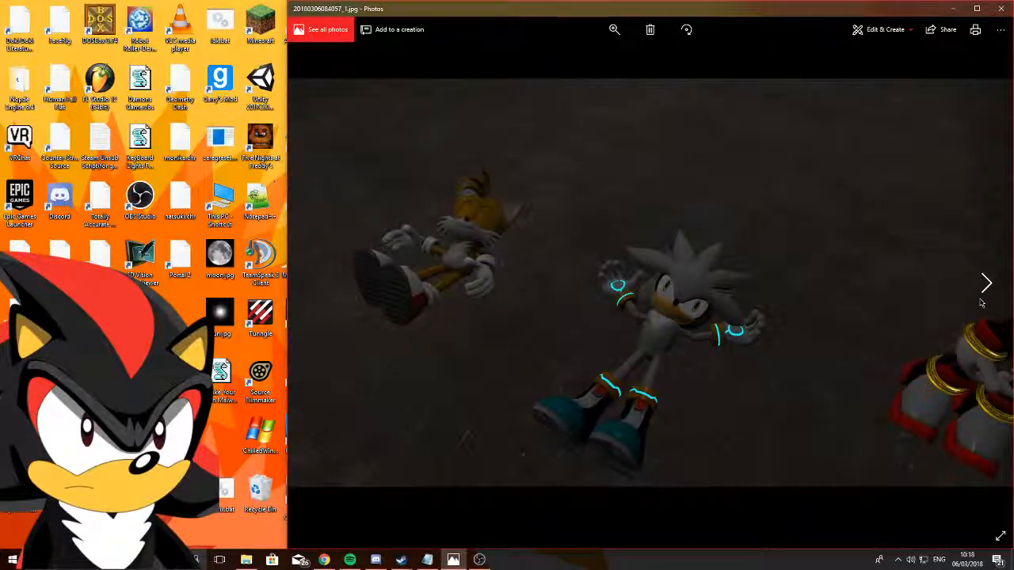
{"action": "left_click", "coordinate": [986, 282]}
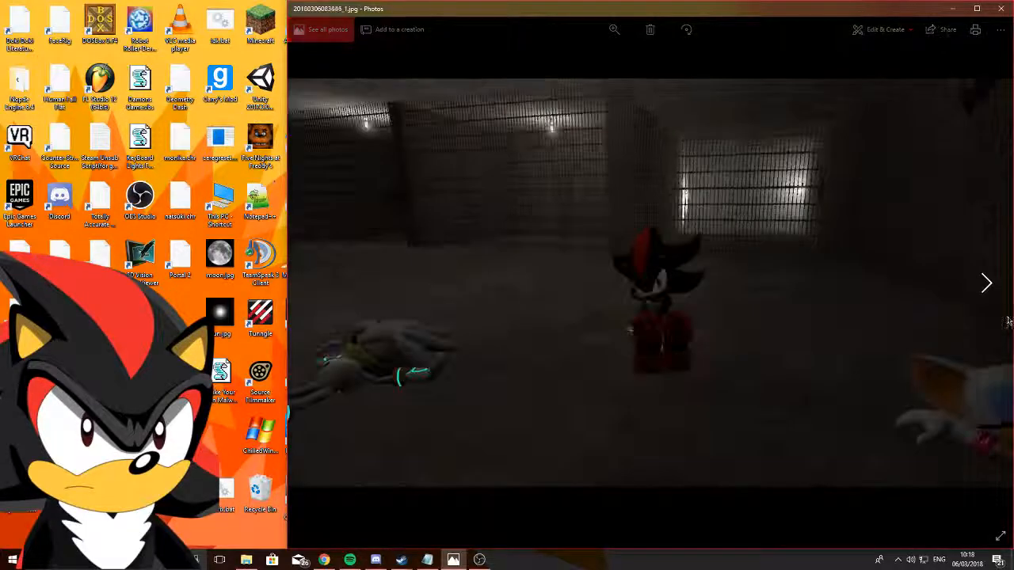
{"action": "left_click", "coordinate": [987, 282]}
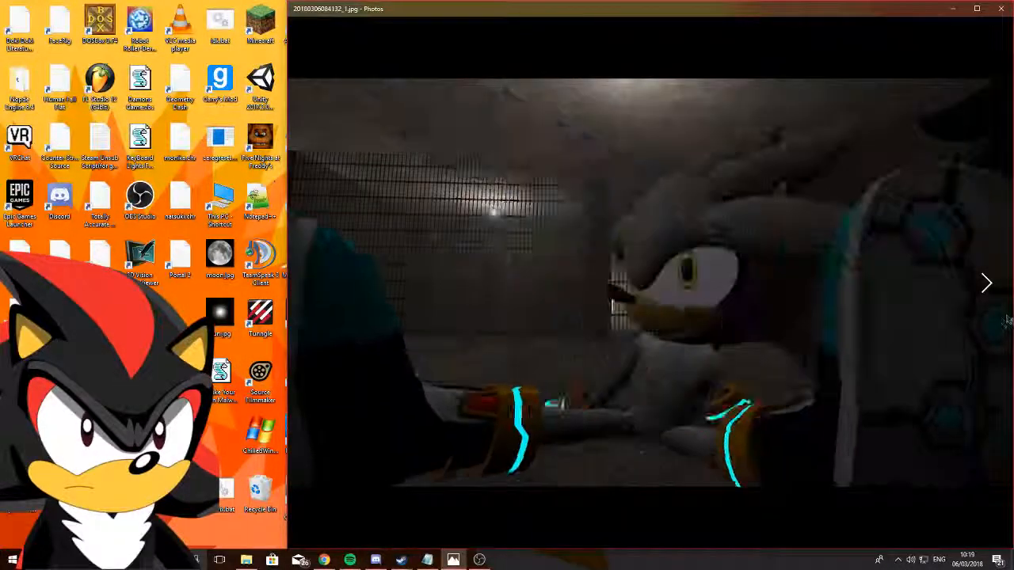
{"action": "left_click", "coordinate": [987, 283]}
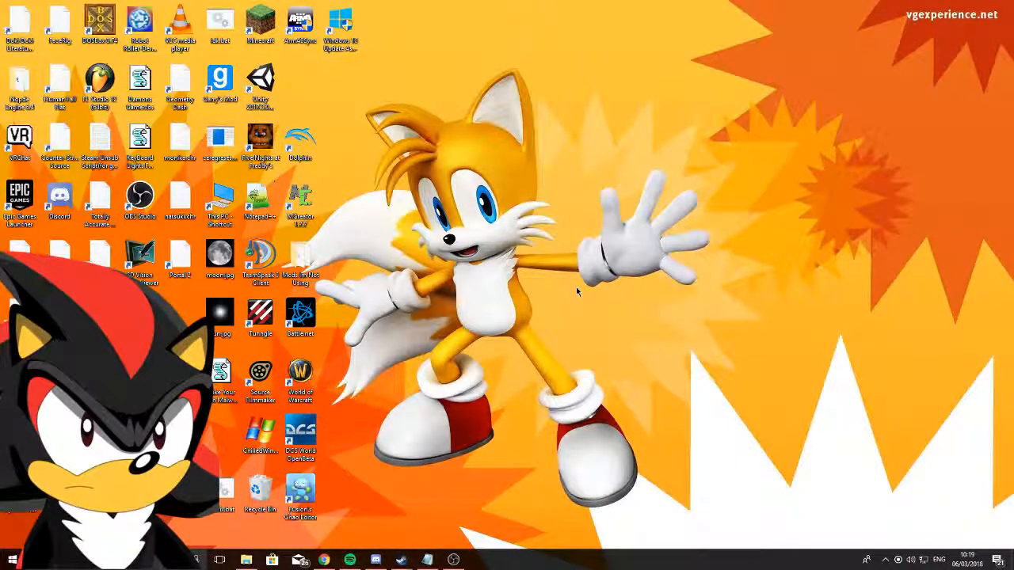
{"action": "mouse_move", "coordinate": [426, 560]}
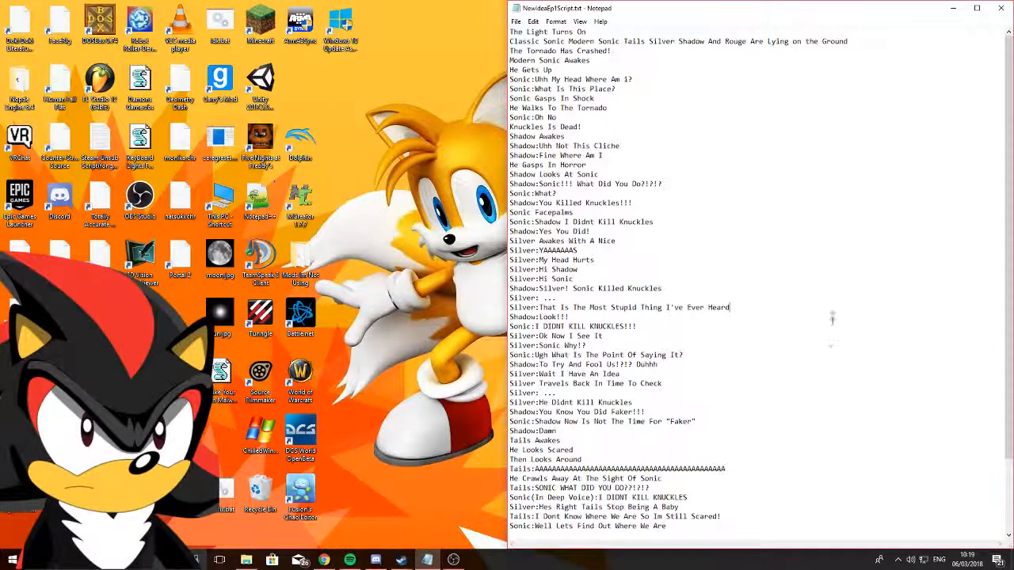
Scroll the episode script down to the line where Knuckles opens his eye.
{"action": "scroll", "scroll_direction": "down", "scroll_amount": 3}
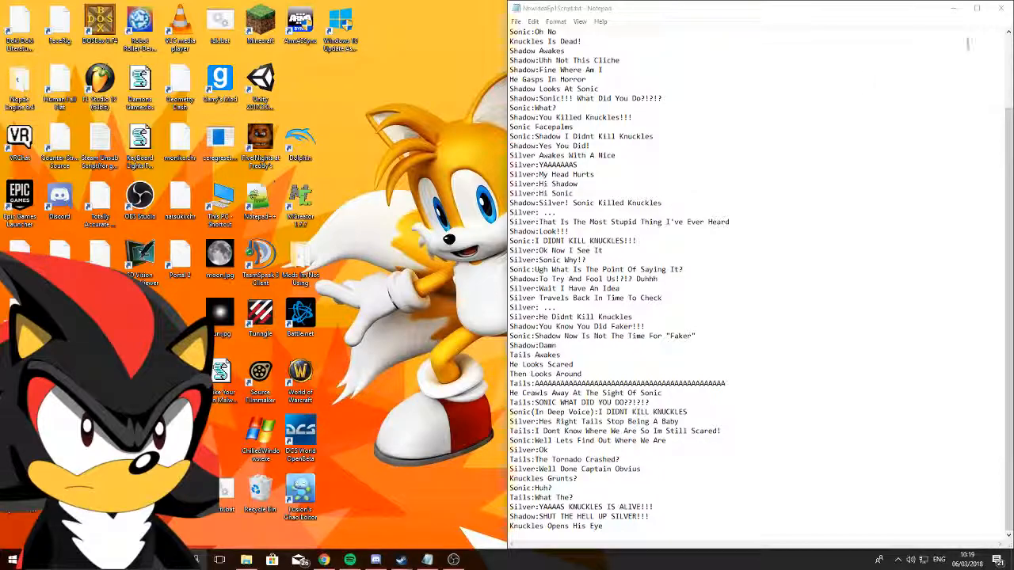
Close the Notepad window holding the episode script.
{"action": "left_click", "coordinate": [1001, 8]}
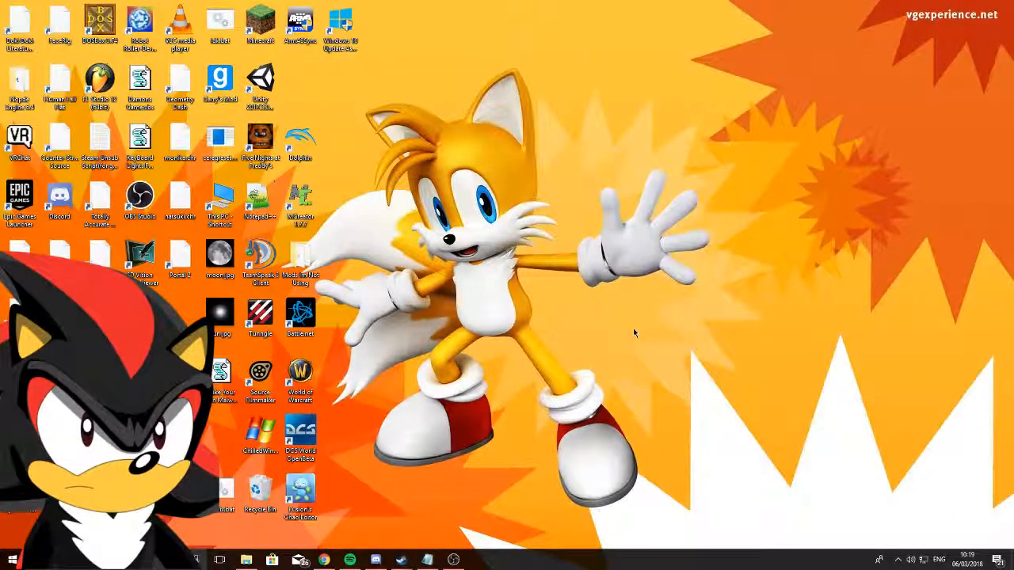
{"action": "mouse_move", "coordinate": [593, 374]}
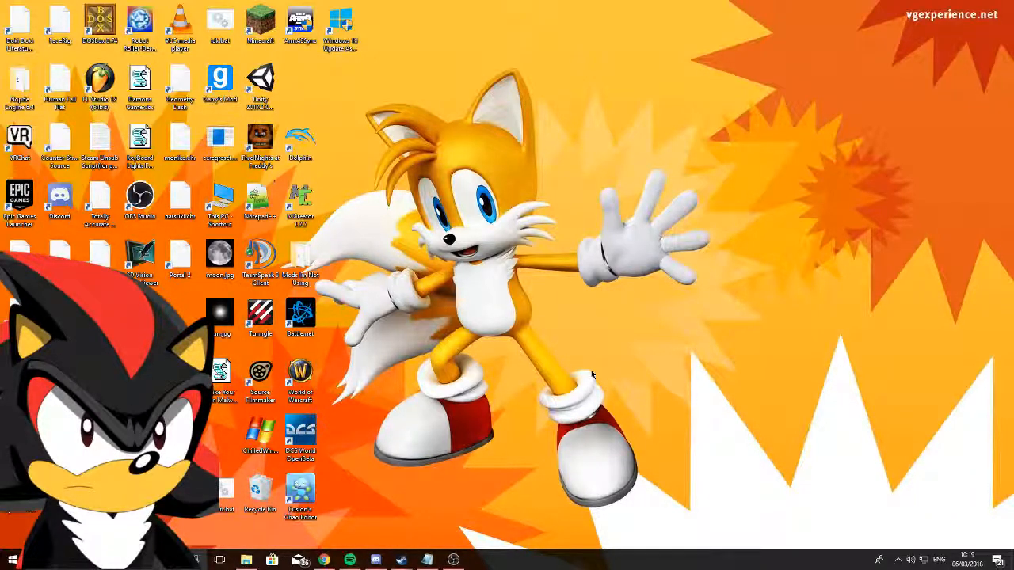
{"action": "mouse_move", "coordinate": [590, 367]}
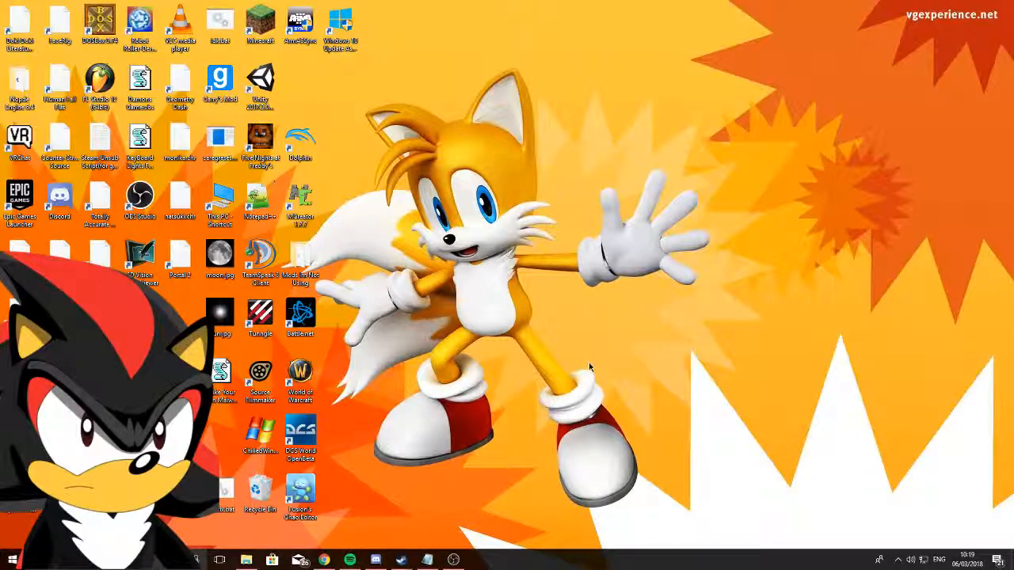